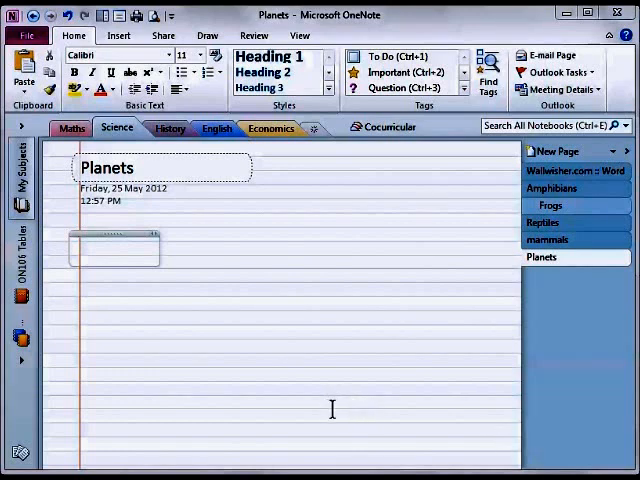
pyautogui.moveTo(313, 331)
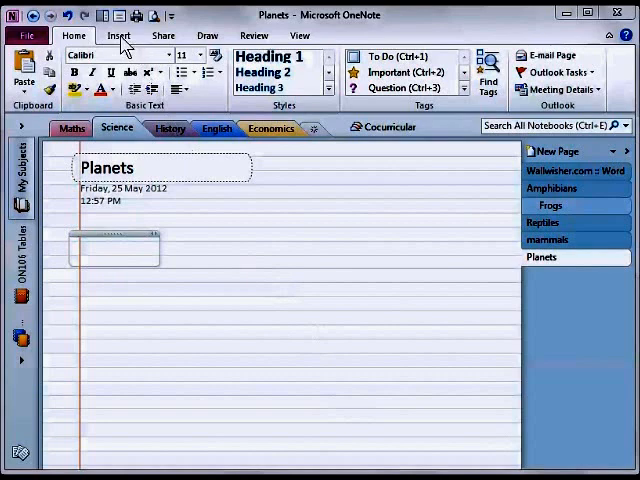
# Insert an empty three-column table on the Planets page below the date.
pyautogui.click(118, 35)
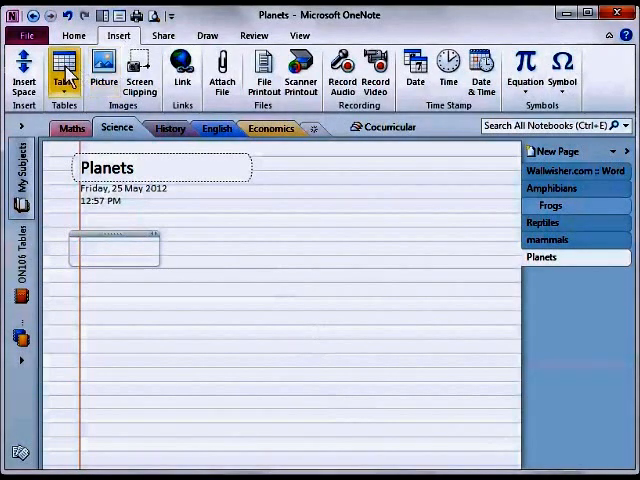
pyautogui.click(64, 70)
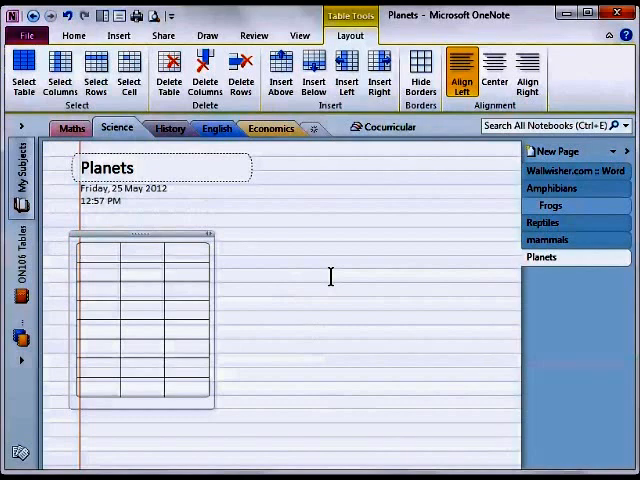
# Enter the headings Planet, Relative Size Compared to Earth and Colour in the first row.
pyautogui.write('Pla')
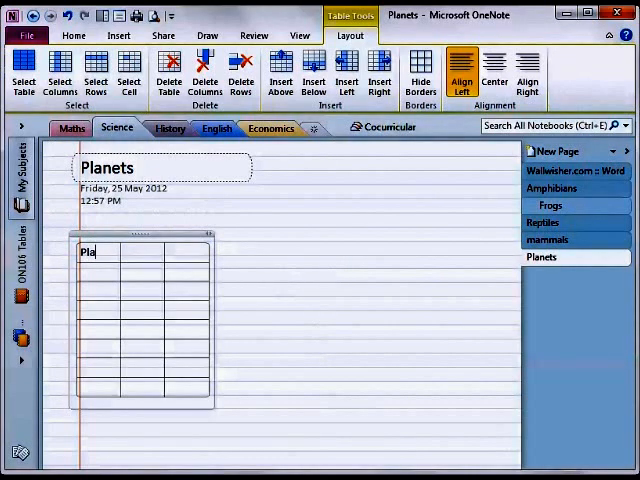
pyautogui.write('net')
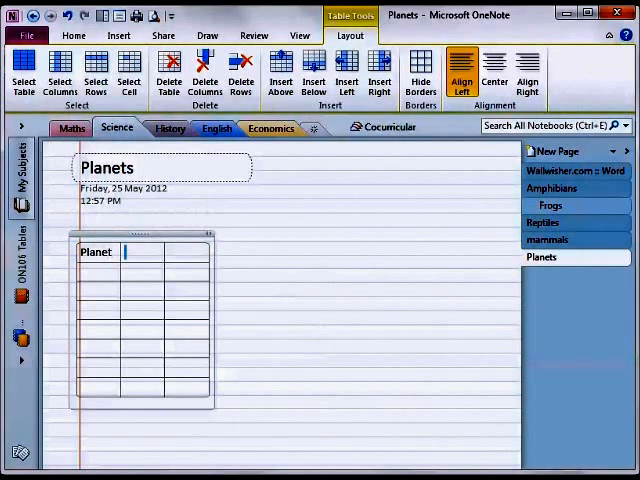
pyautogui.write('Relative Size')
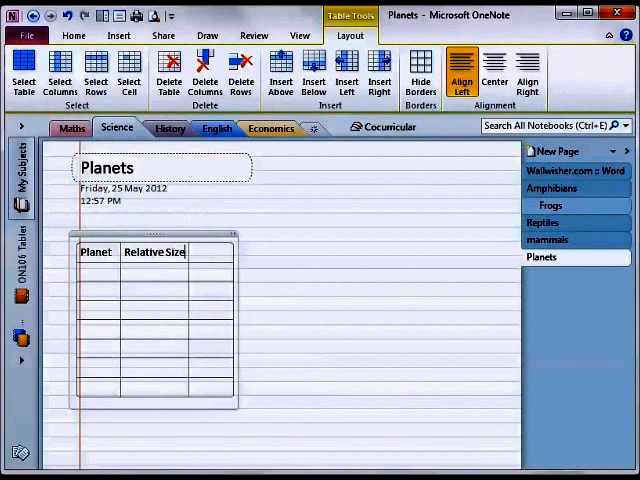
pyautogui.write('Comared to Earth')
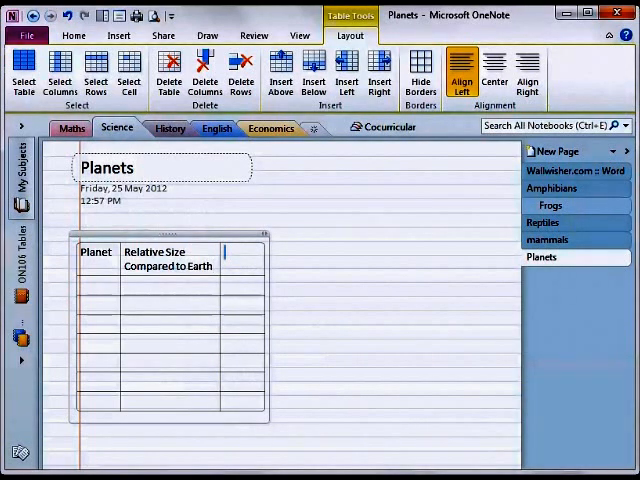
pyautogui.write('Colour')
pyautogui.click(98, 286)
pyautogui.write('Mercu')
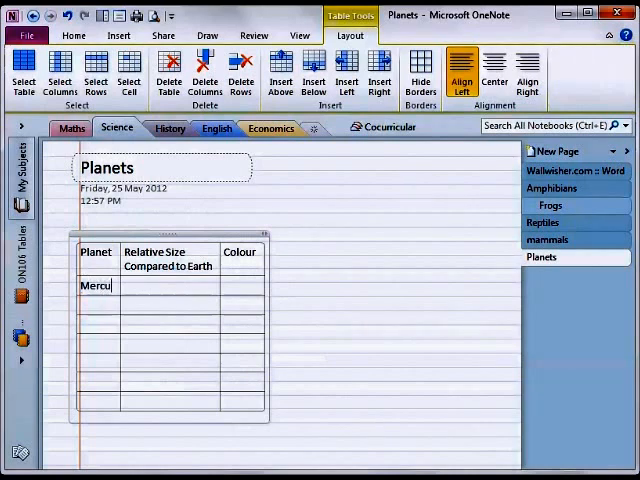
# Add rows Mercury 0.38 Dark Grey, Venus 0.95 Yellow and Earth 1 Blue.
pyautogui.write('ry')
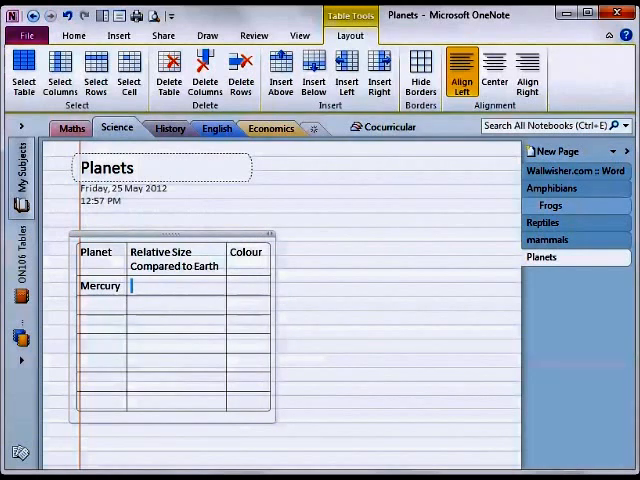
pyautogui.write('0.38')
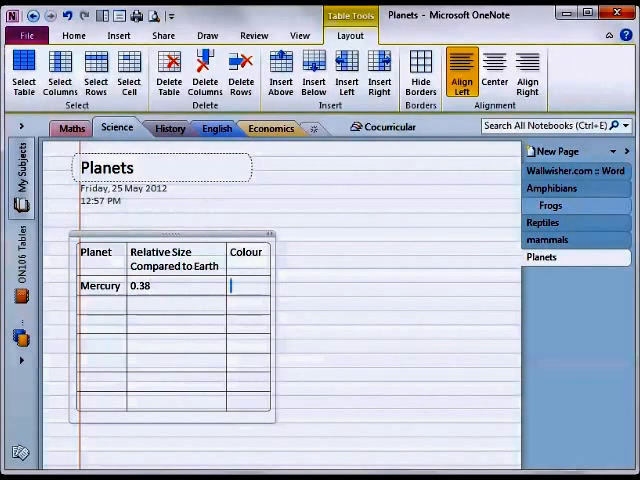
pyautogui.write('Dark Grey')
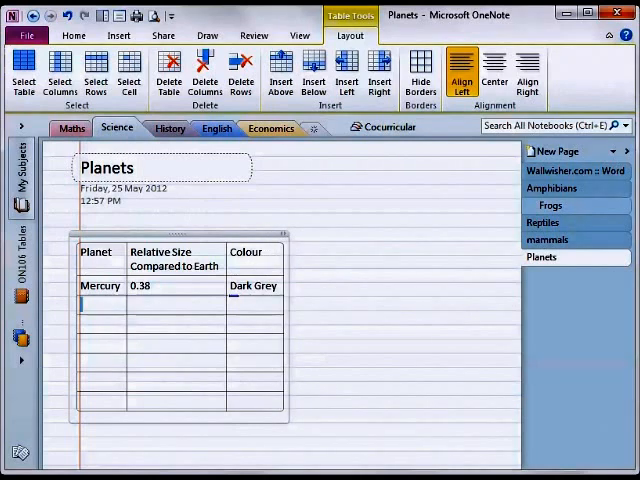
pyautogui.write('Venus')
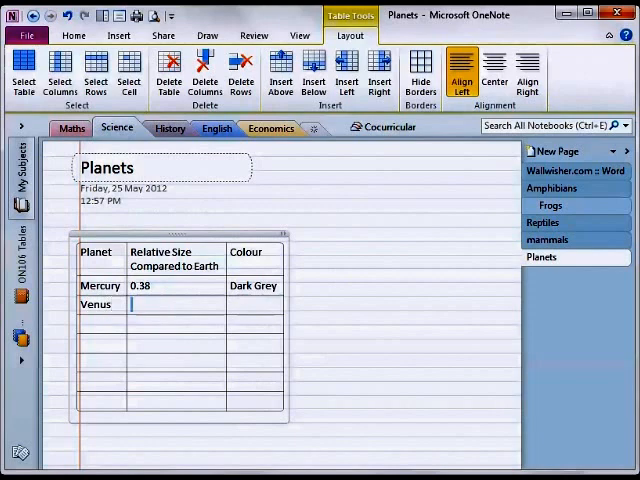
pyautogui.write('0')
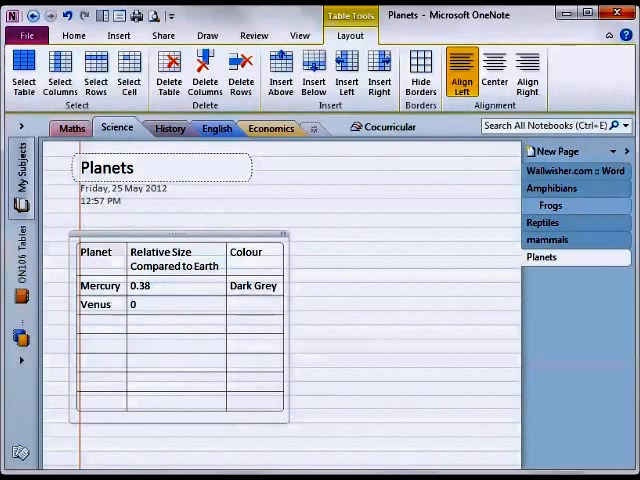
pyautogui.write('.95')
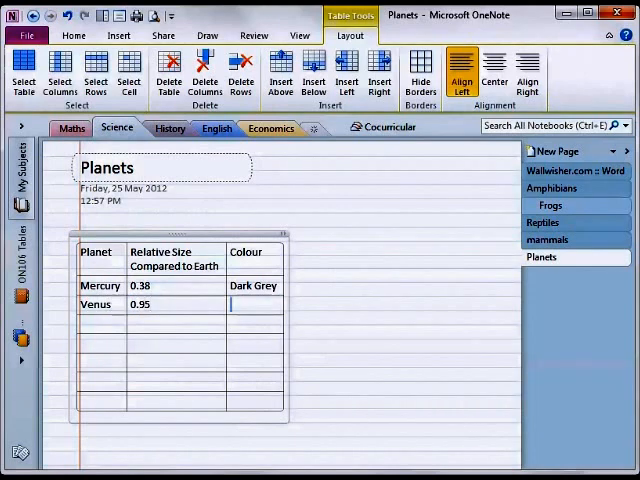
pyautogui.write('Yello')
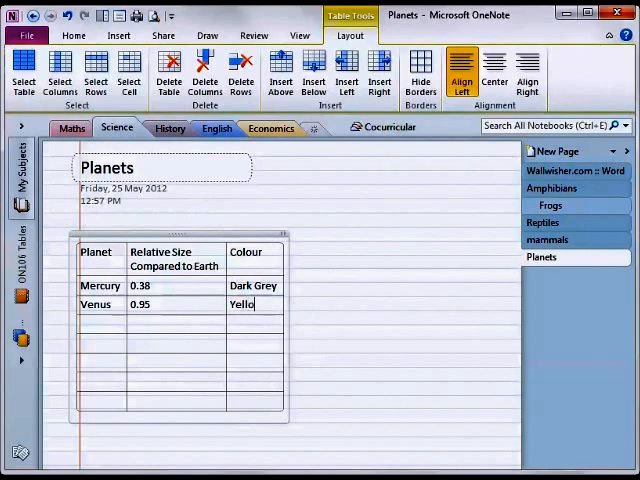
pyautogui.write('w')
pyautogui.click(102, 324)
pyautogui.write('Earth')
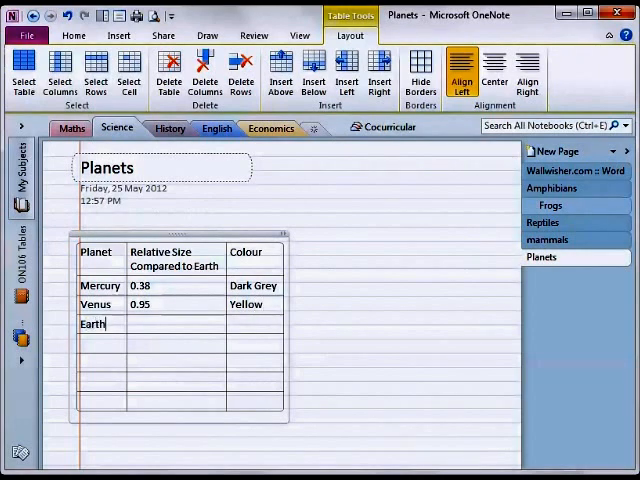
pyautogui.write('1')
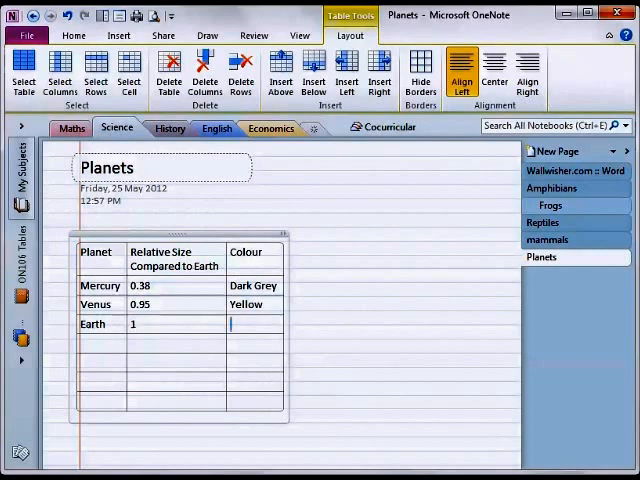
pyautogui.write('Blue')
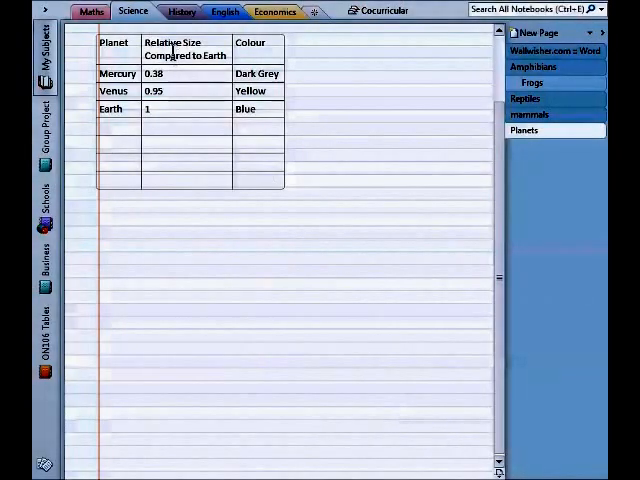
# Select the Relative Size Compared to Earth heading cell using the table context menu.
pyautogui.rightClick(175, 55)
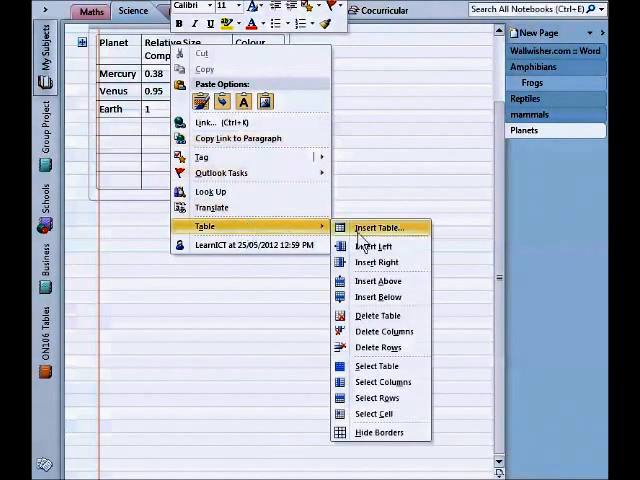
pyautogui.moveTo(378, 414)
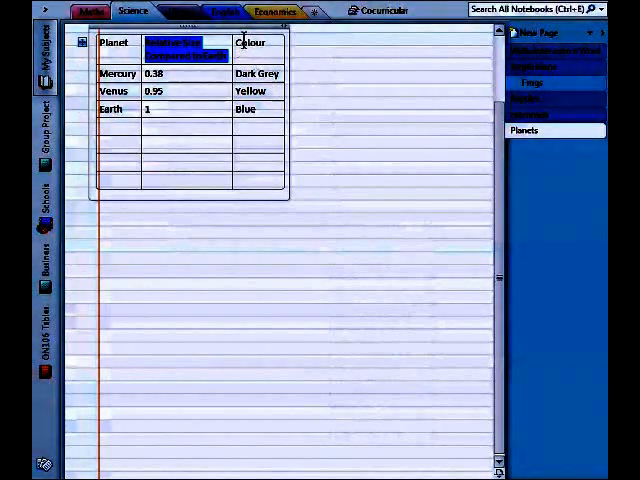
pyautogui.rightClick(248, 44)
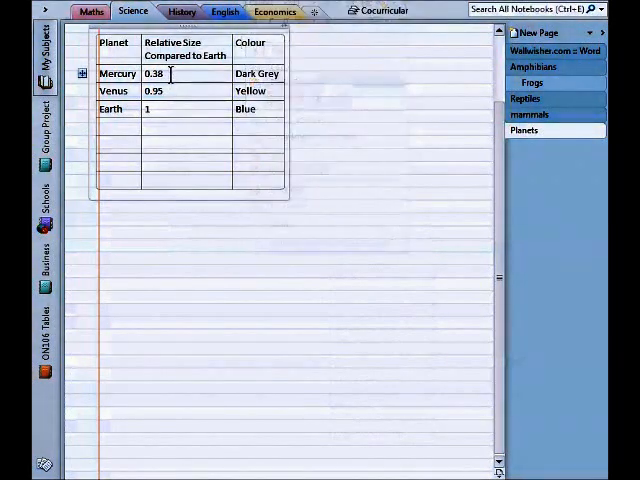
# Select the whole Planets table from the Mercury row's table context menu.
pyautogui.rightClick(155, 74)
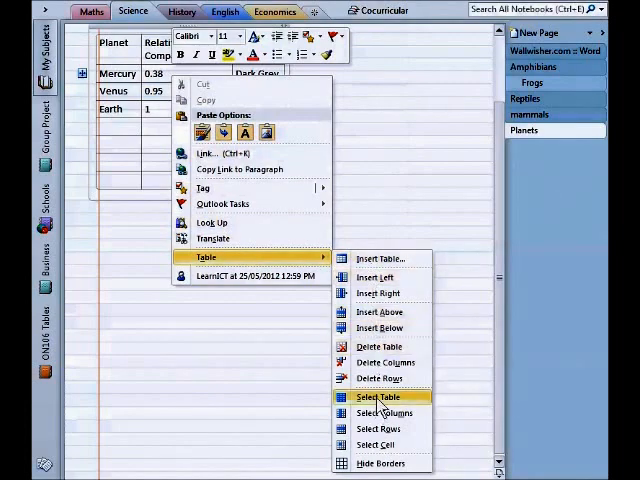
pyautogui.click(378, 397)
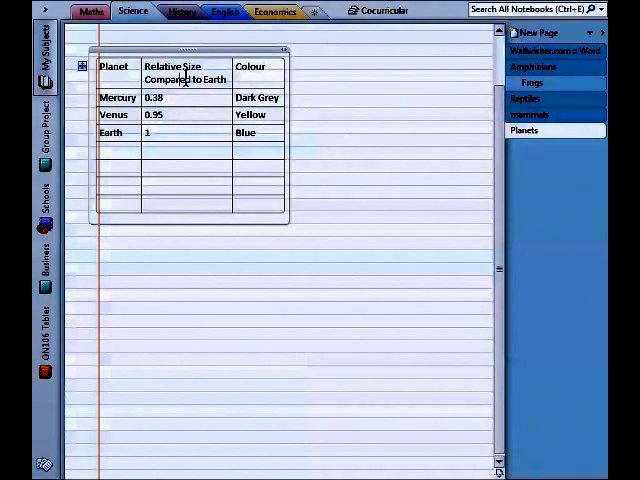
# Highlight 'Compared to Earth' in the size column heading.
pyautogui.doubleClick(186, 79)
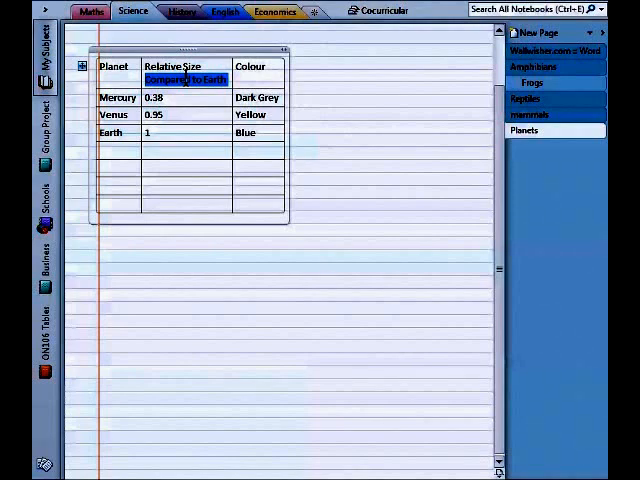
pyautogui.moveTo(178, 62)
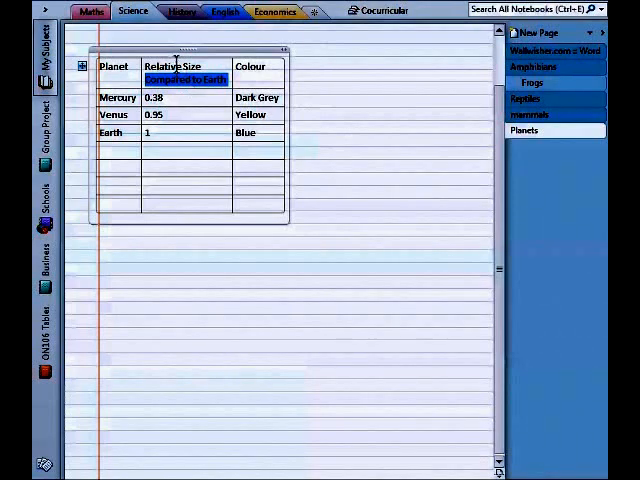